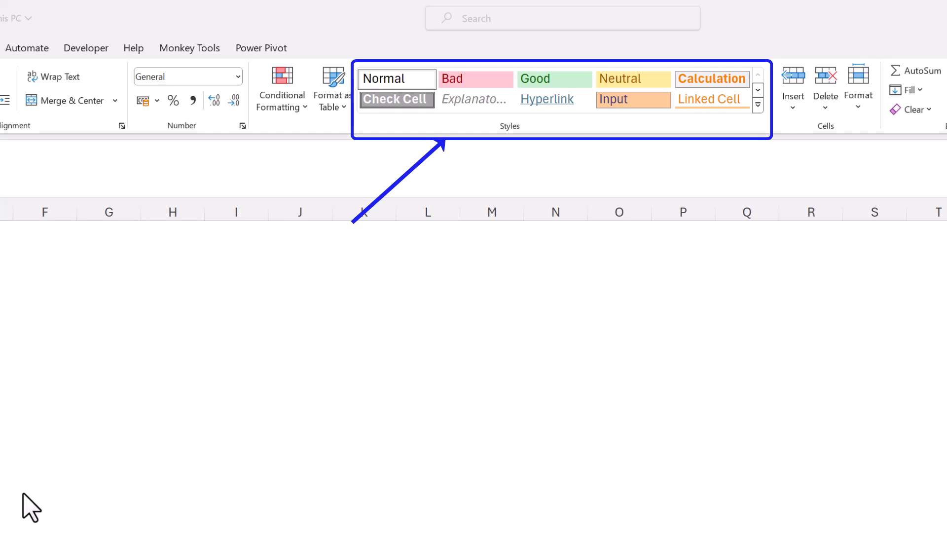
{"action": "mouse_move", "coordinate": [737, 256]}
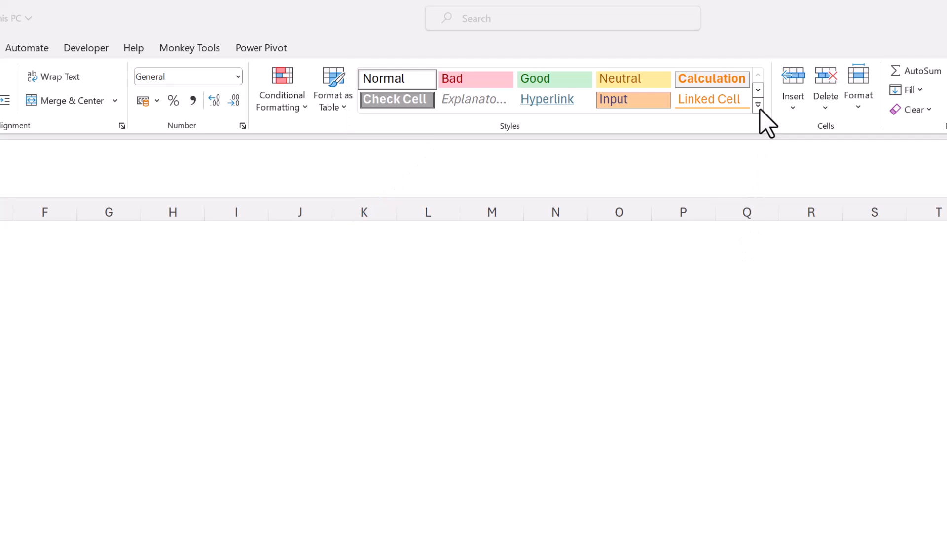
Apply the built-in Comma style to the car sales figures, then undo it back to plain numbers
{"action": "left_click", "coordinate": [757, 105]}
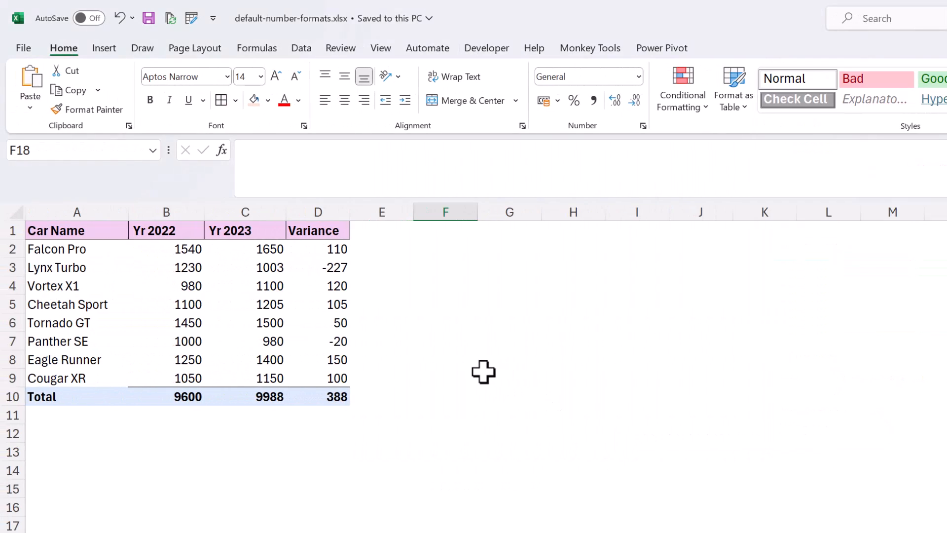
{"action": "mouse_move", "coordinate": [178, 249]}
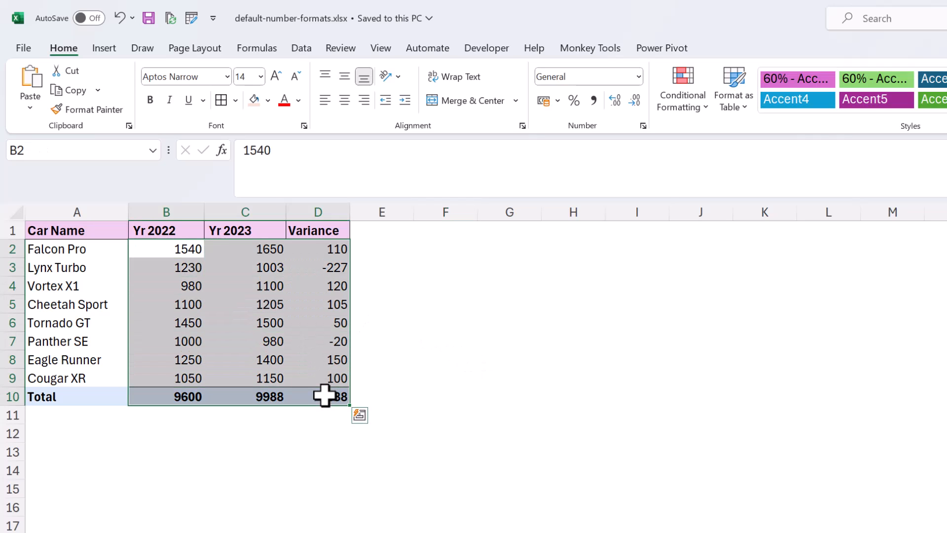
{"action": "mouse_move", "coordinate": [516, 230]}
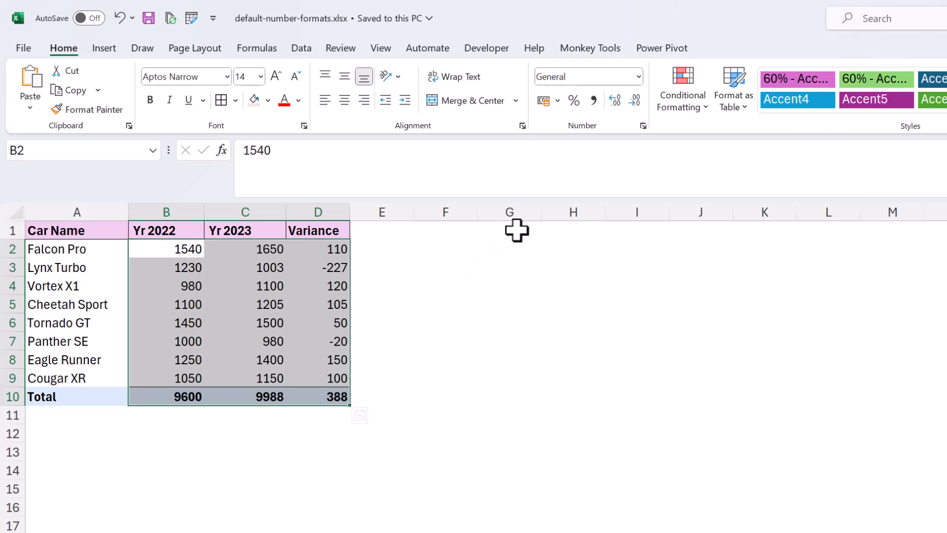
{"action": "mouse_move", "coordinate": [594, 108]}
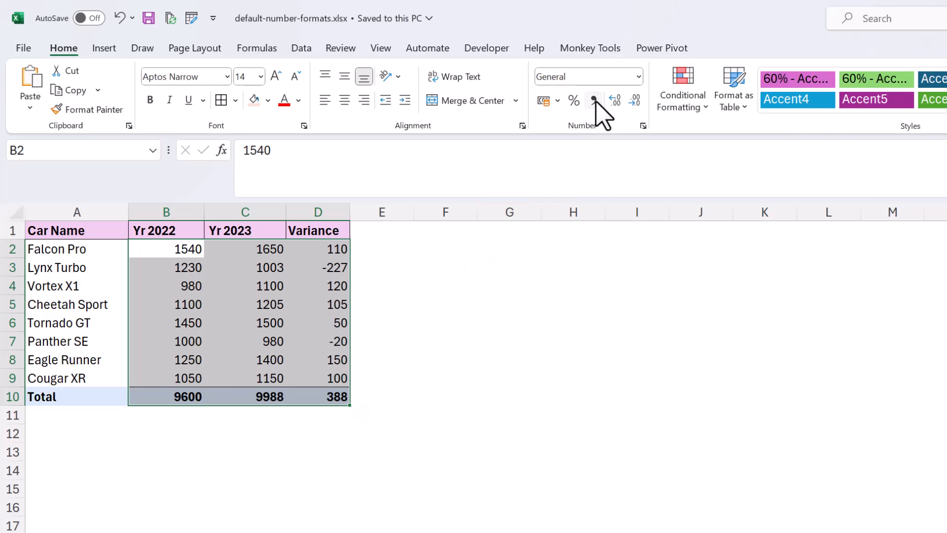
{"action": "left_click", "coordinate": [593, 101]}
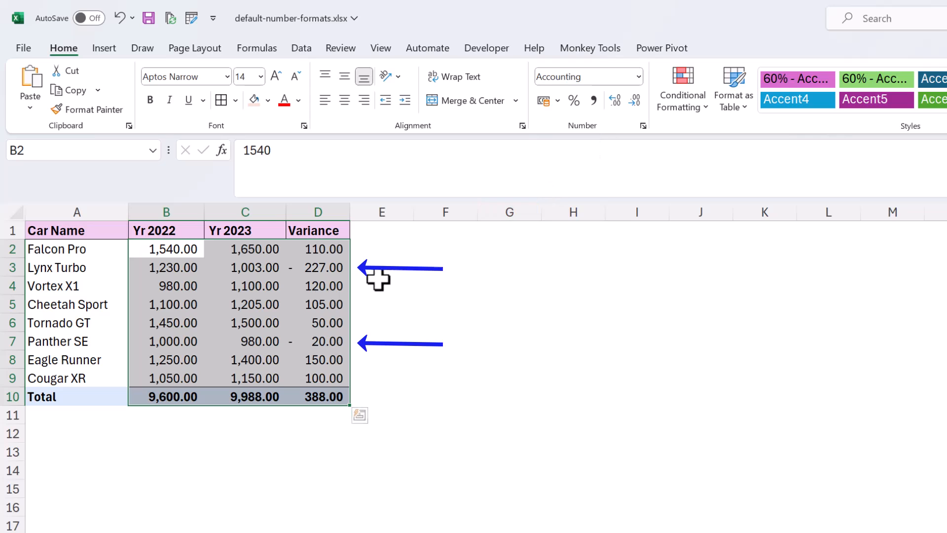
{"action": "left_click", "coordinate": [244, 321]}
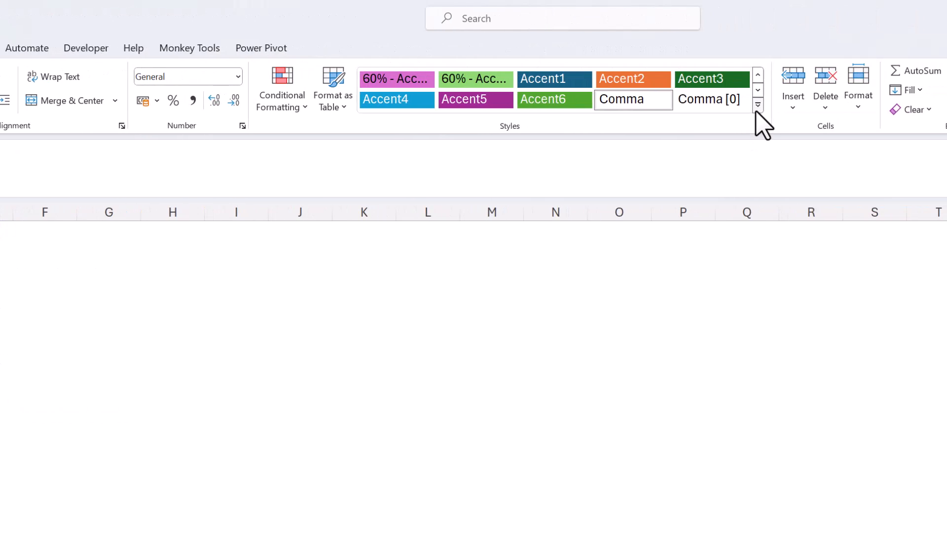
From the full Cell Styles gallery, choose Modify on the Comma style
{"action": "left_click", "coordinate": [758, 104]}
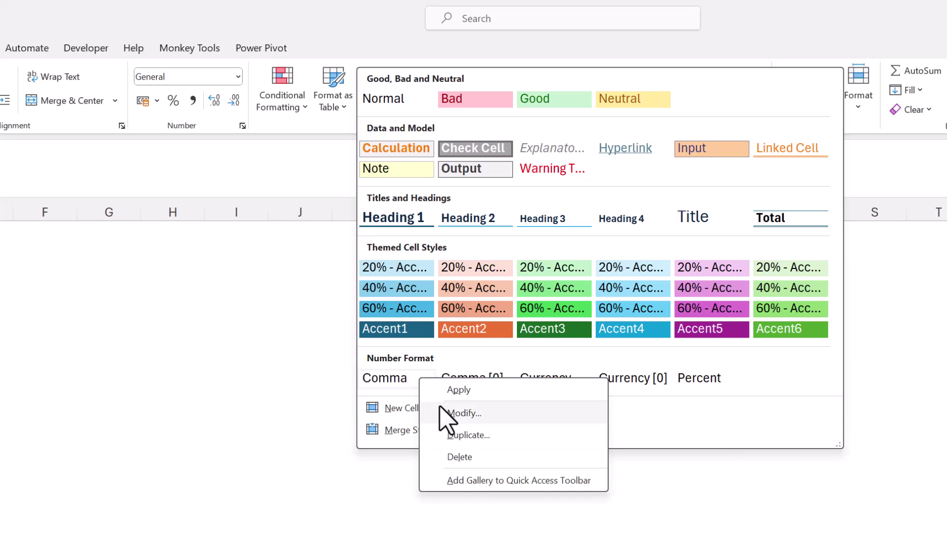
{"action": "left_click", "coordinate": [464, 413]}
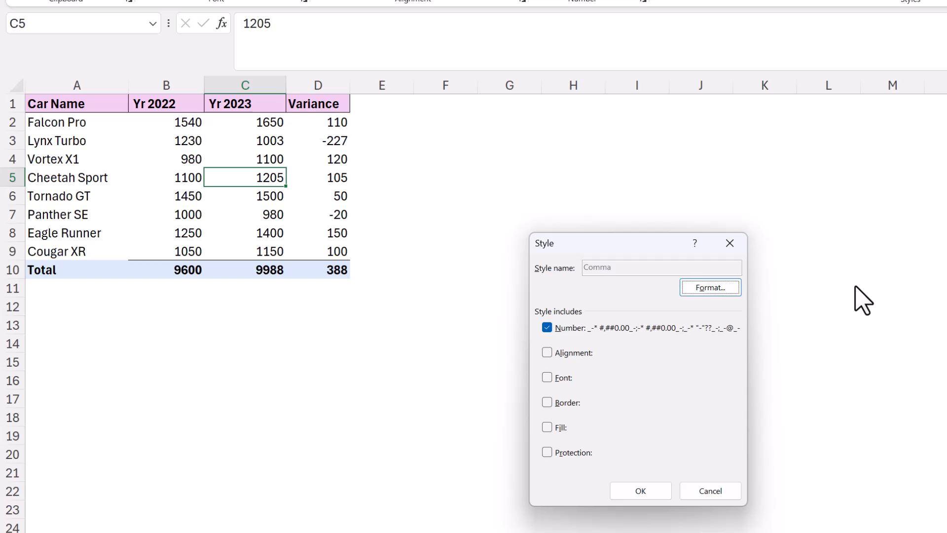
{"action": "mouse_move", "coordinate": [771, 303]}
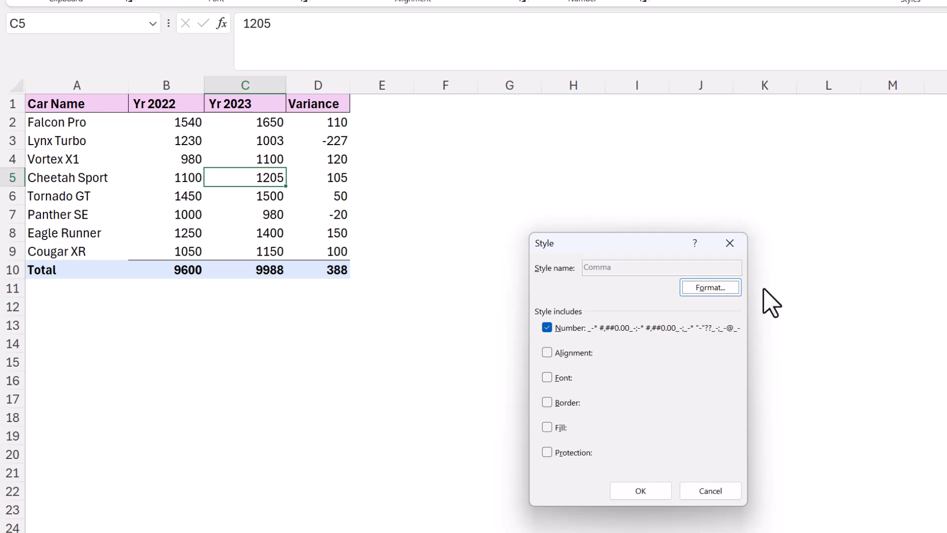
Set the style's number format to the custom code #,##0_);[Red](#,##0)
{"action": "left_click", "coordinate": [710, 288]}
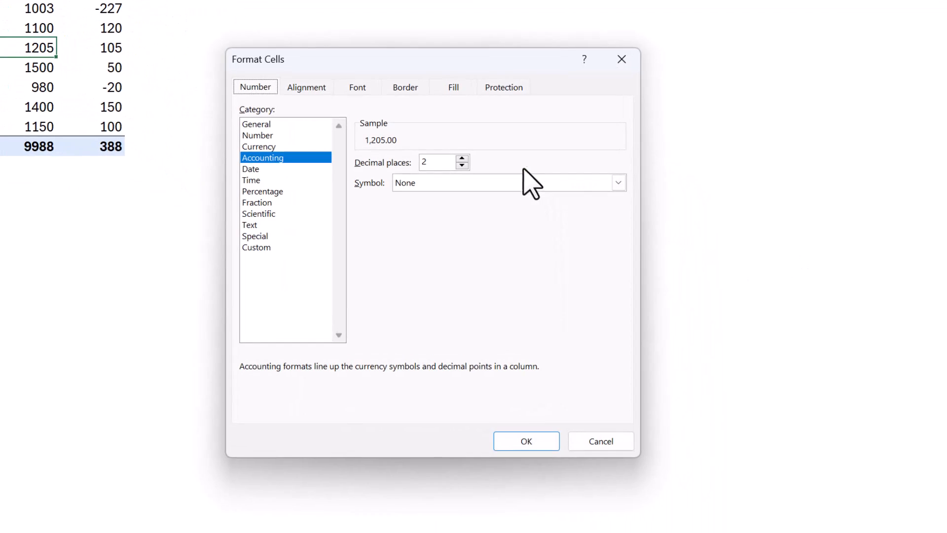
{"action": "mouse_move", "coordinate": [272, 254]}
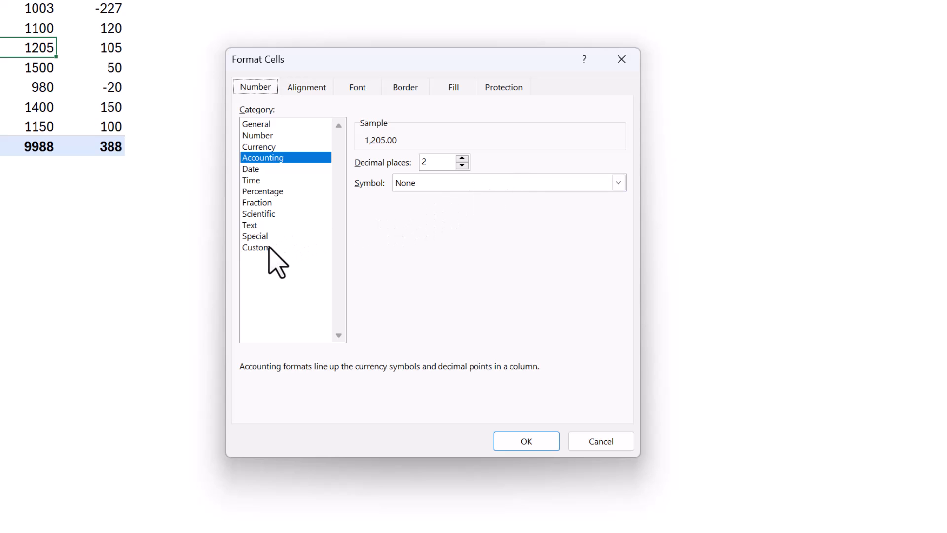
{"action": "left_click", "coordinate": [256, 247]}
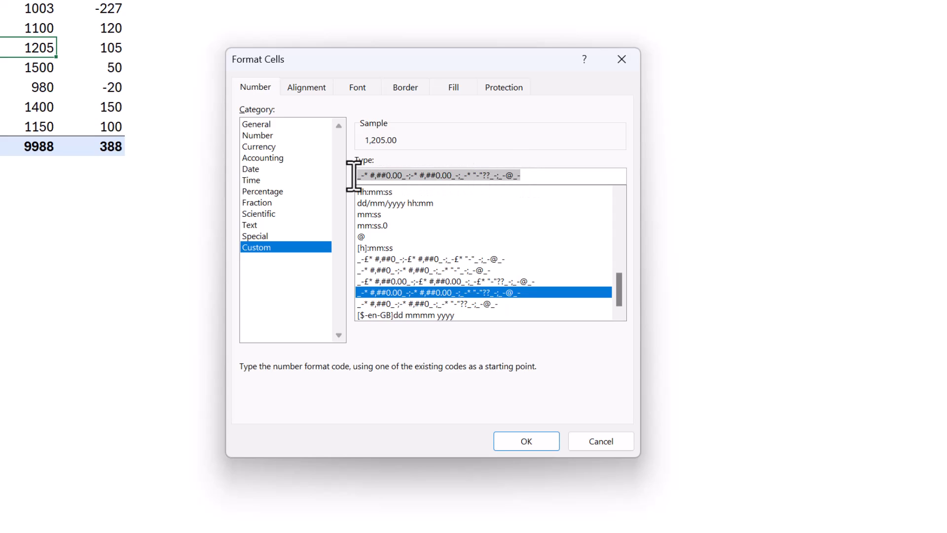
{"action": "type", "text": "#,##0_);[Red](#,##0)"}
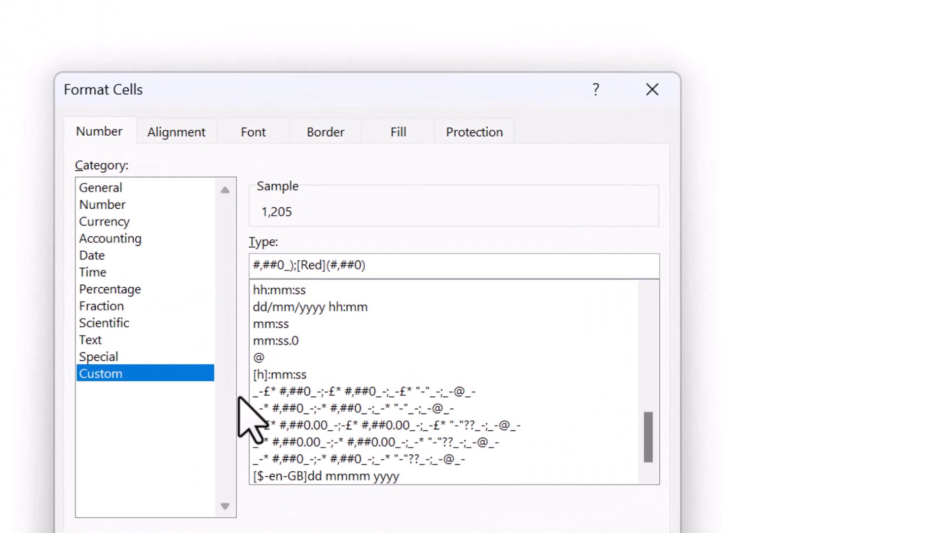
{"action": "left_click", "coordinate": [365, 264]}
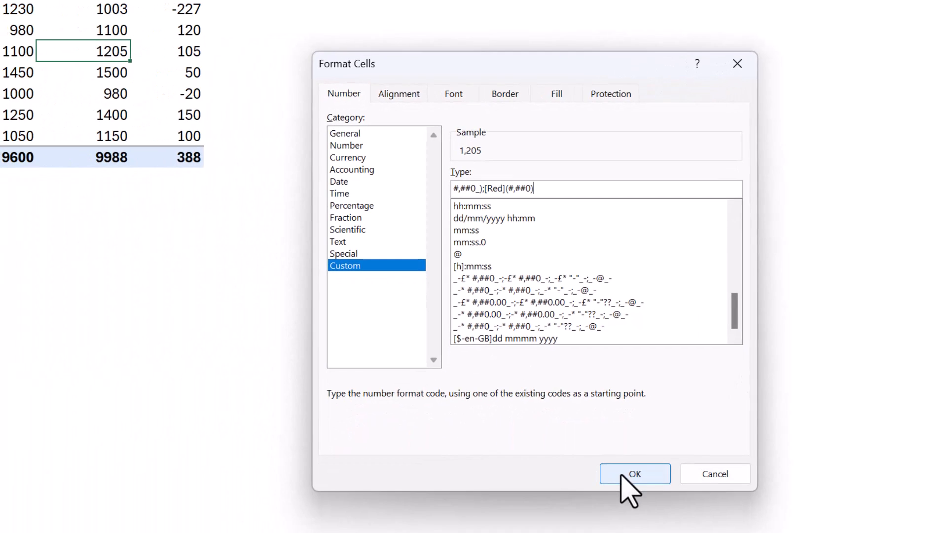
Confirm the new red-bracket number format into the Comma style definition
{"action": "left_click", "coordinate": [634, 474]}
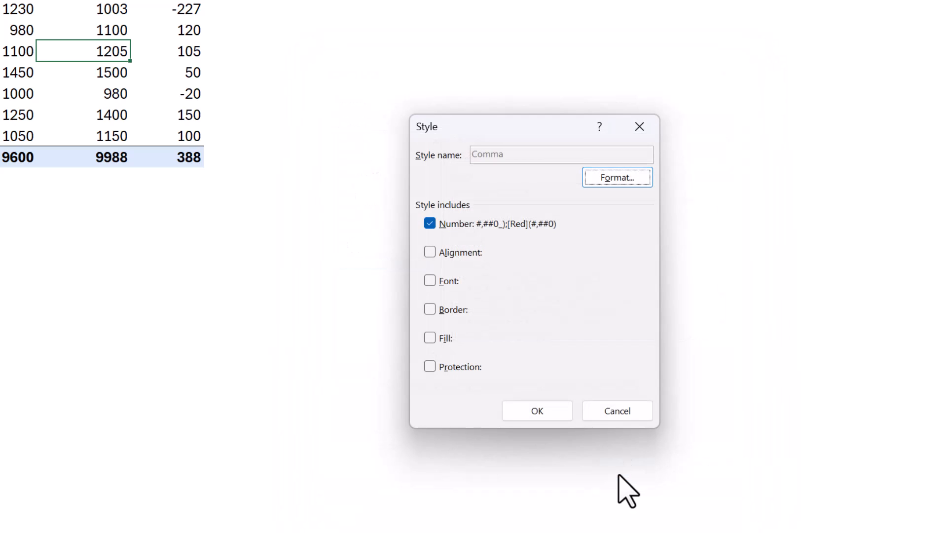
{"action": "mouse_move", "coordinate": [585, 435]}
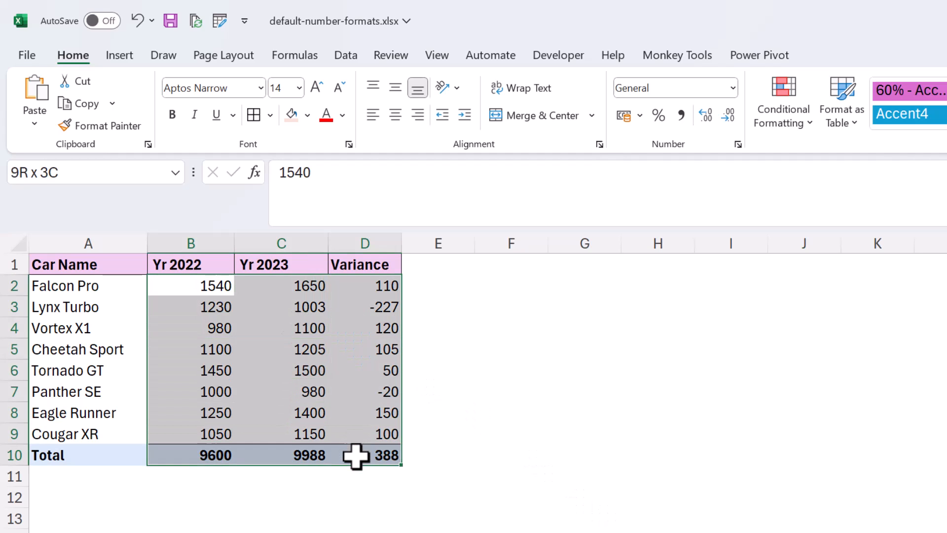
Apply the revised Comma style to the car sales figures in B2:D10
{"action": "left_click", "coordinate": [680, 114]}
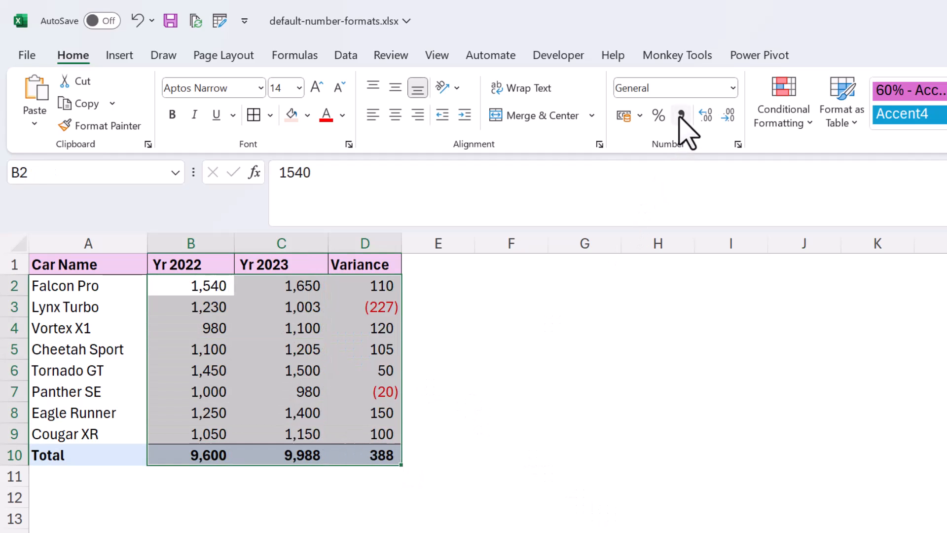
{"action": "left_click", "coordinate": [681, 114]}
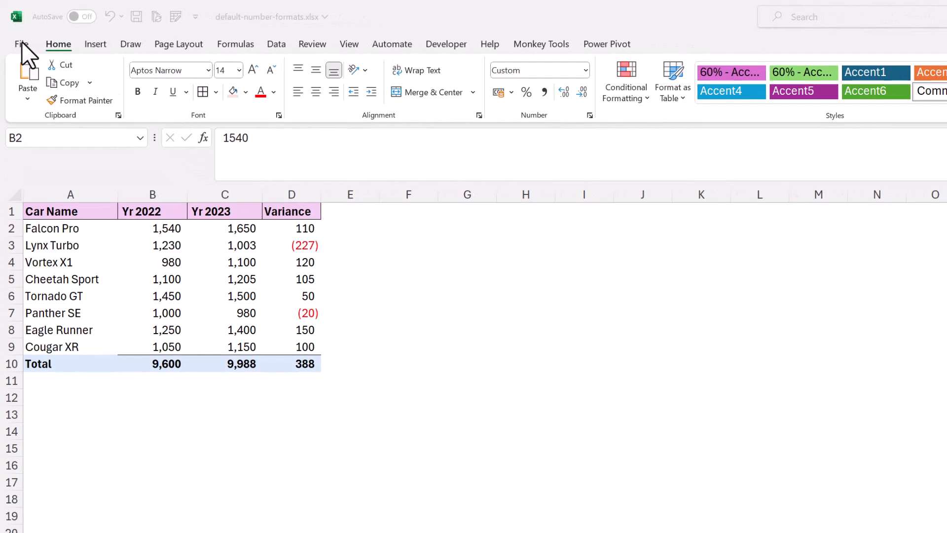
Create a new blank workbook from the File view
{"action": "left_click", "coordinate": [22, 43]}
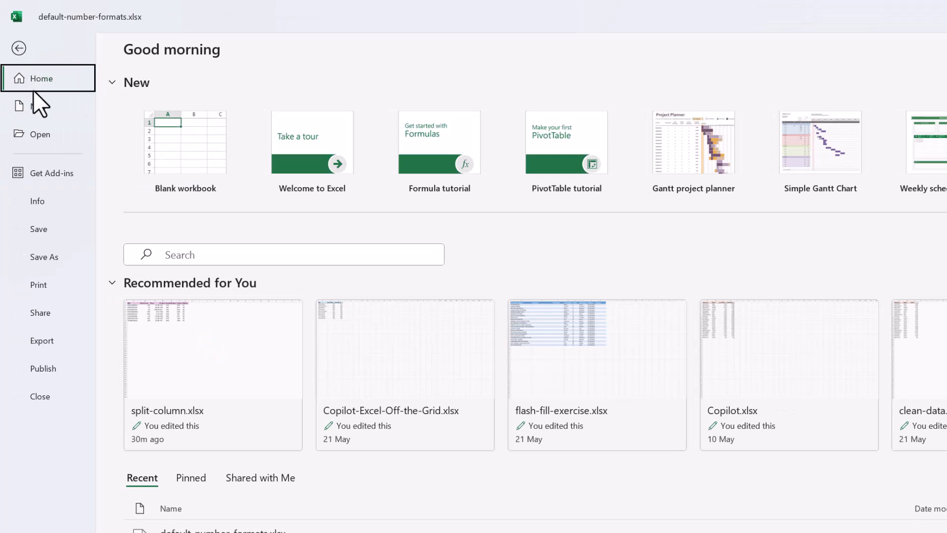
{"action": "left_click", "coordinate": [38, 107]}
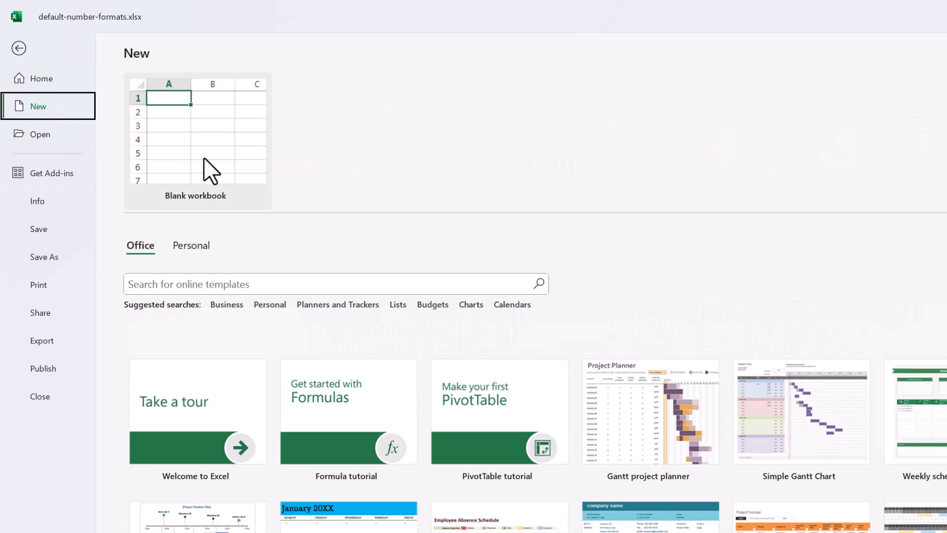
{"action": "left_click", "coordinate": [196, 140]}
{"action": "type", "text": "7824"}
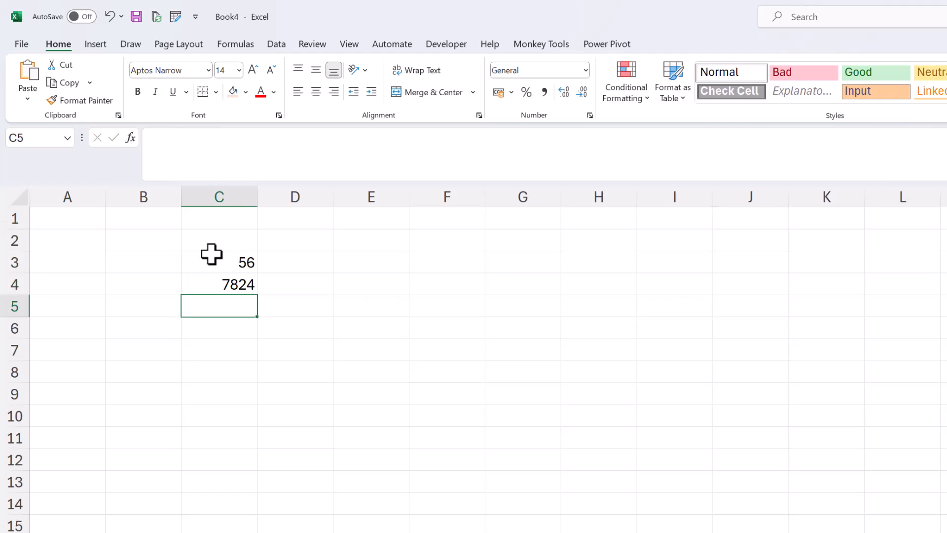
Enter the sample number -65.78 and apply the Comma style to the sample numbers in column C
{"action": "type", "text": "-65.78"}
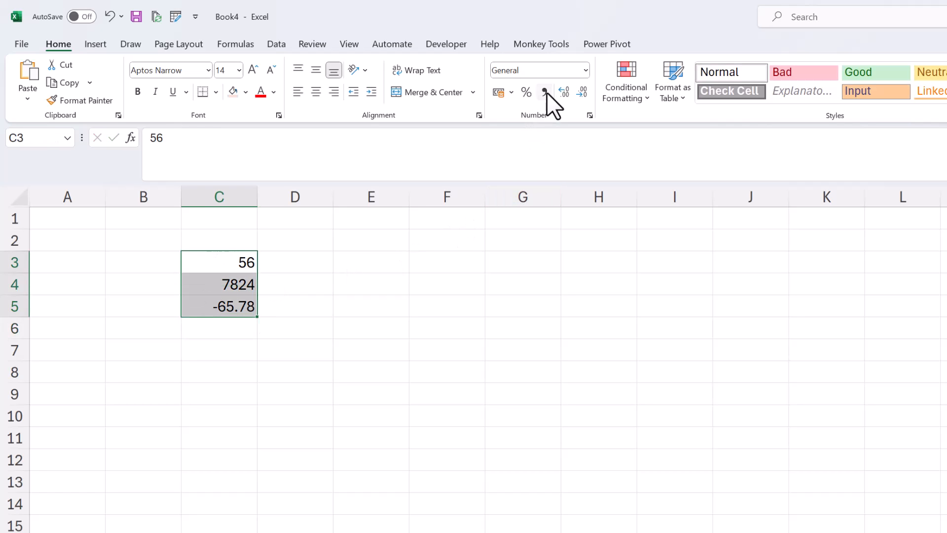
{"action": "left_click", "coordinate": [544, 92]}
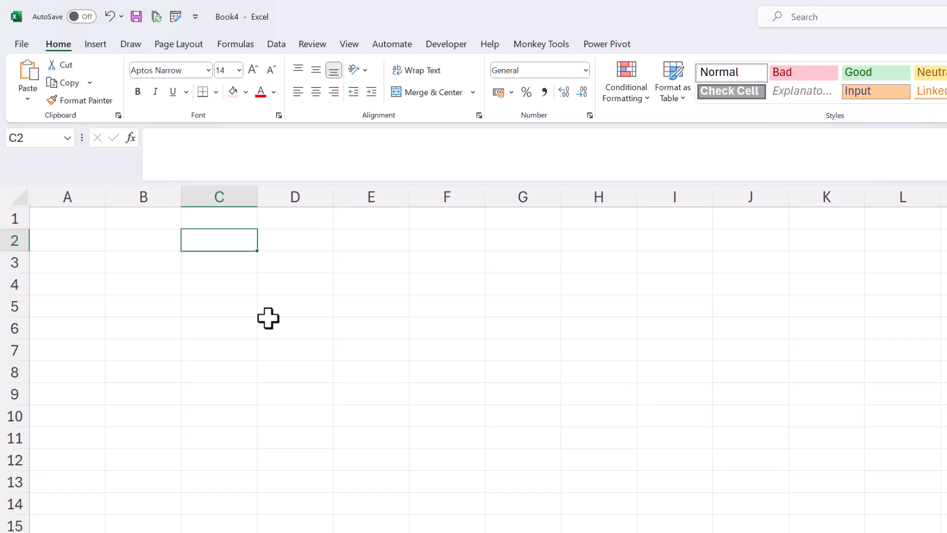
{"action": "mouse_move", "coordinate": [537, 278]}
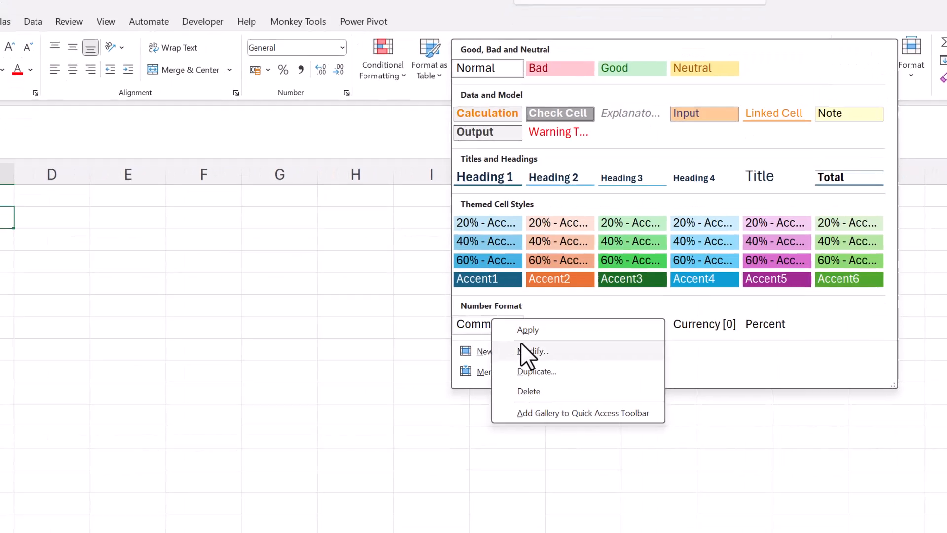
Edit the Comma style definition in the blank workbook
{"action": "left_click", "coordinate": [533, 351]}
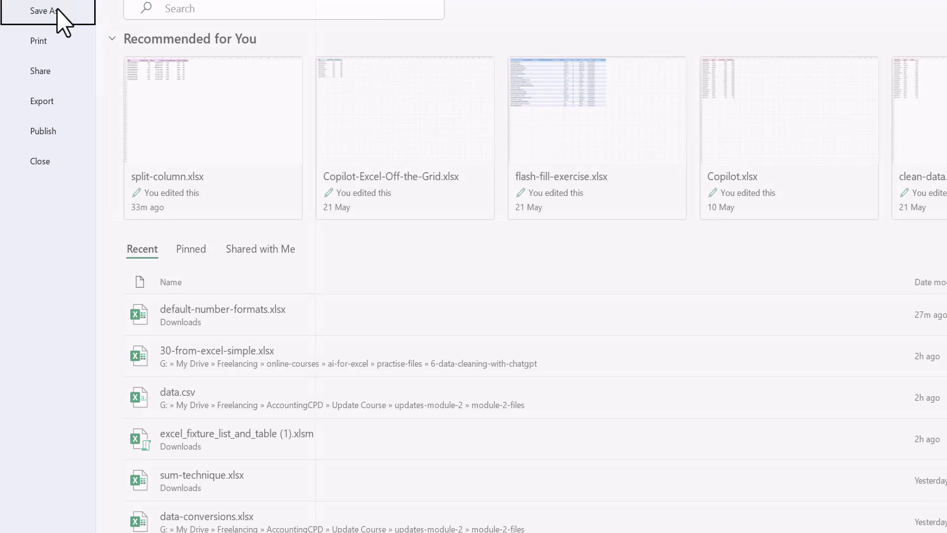
In Save As, browse for a location and set the file type to Excel Template (*.xltx)
{"action": "left_click", "coordinate": [44, 10]}
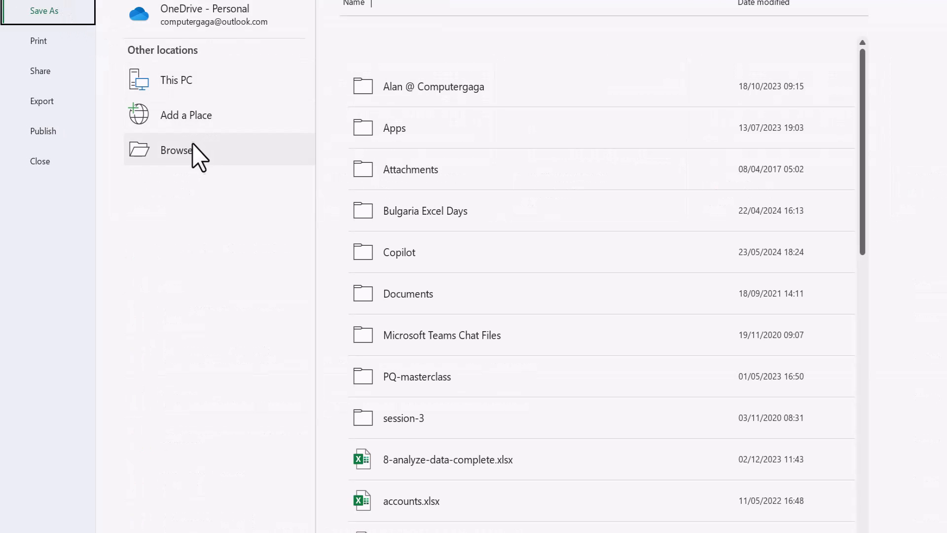
{"action": "mouse_move", "coordinate": [203, 166]}
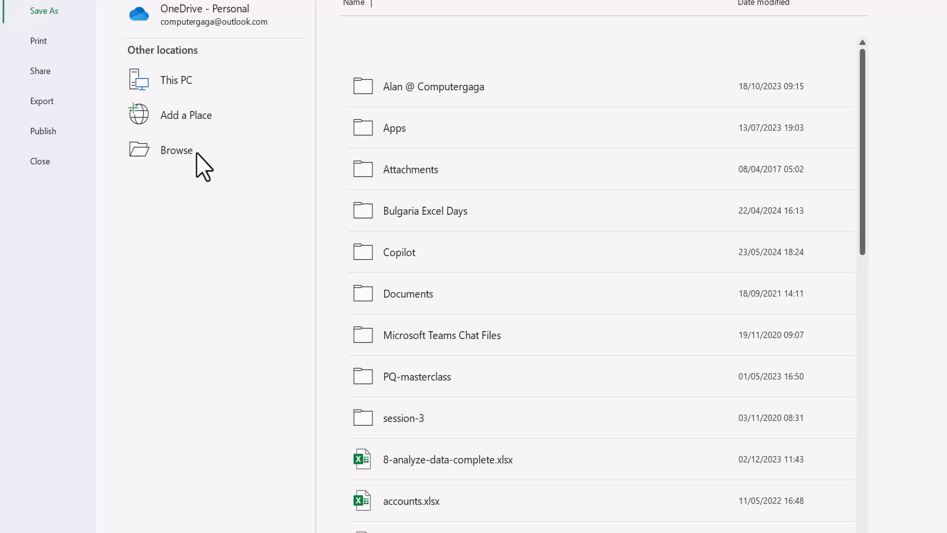
{"action": "left_click", "coordinate": [176, 150]}
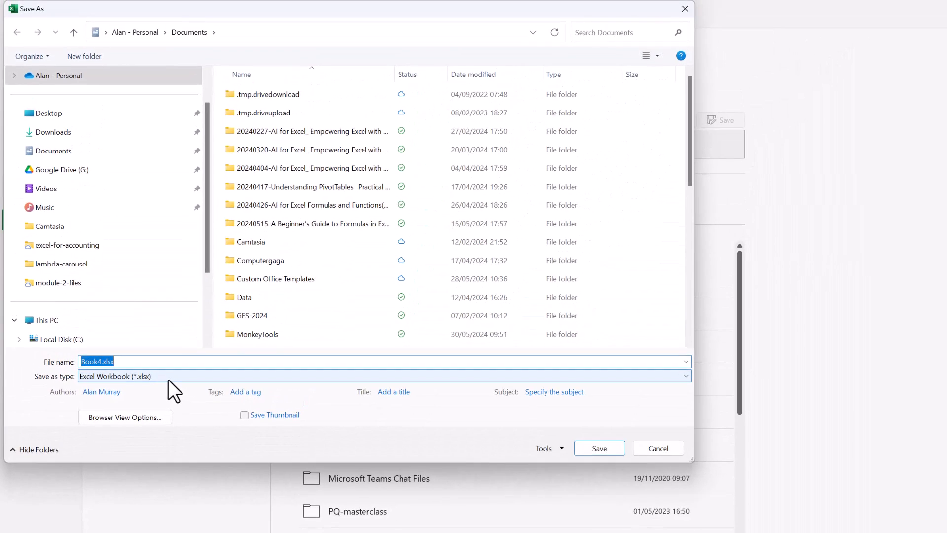
{"action": "left_click", "coordinate": [685, 376]}
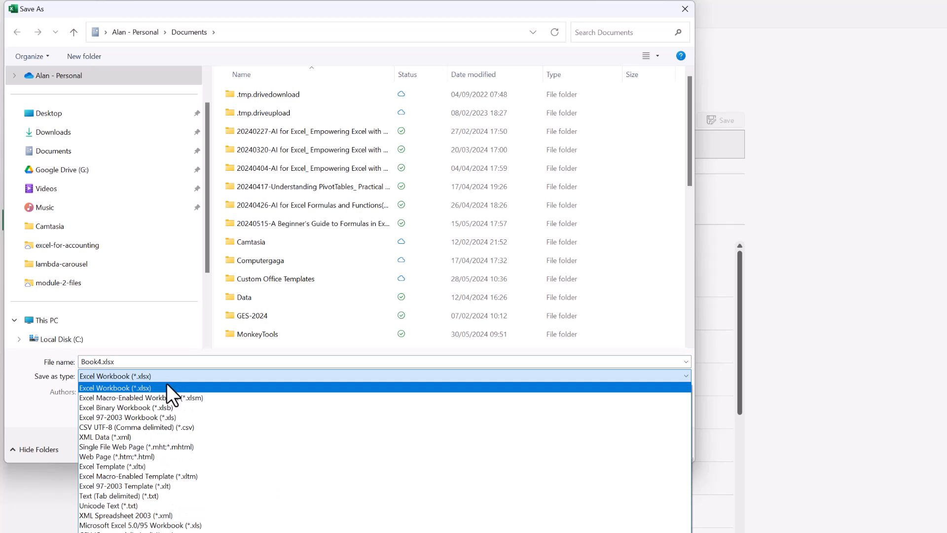
{"action": "left_click", "coordinate": [112, 466]}
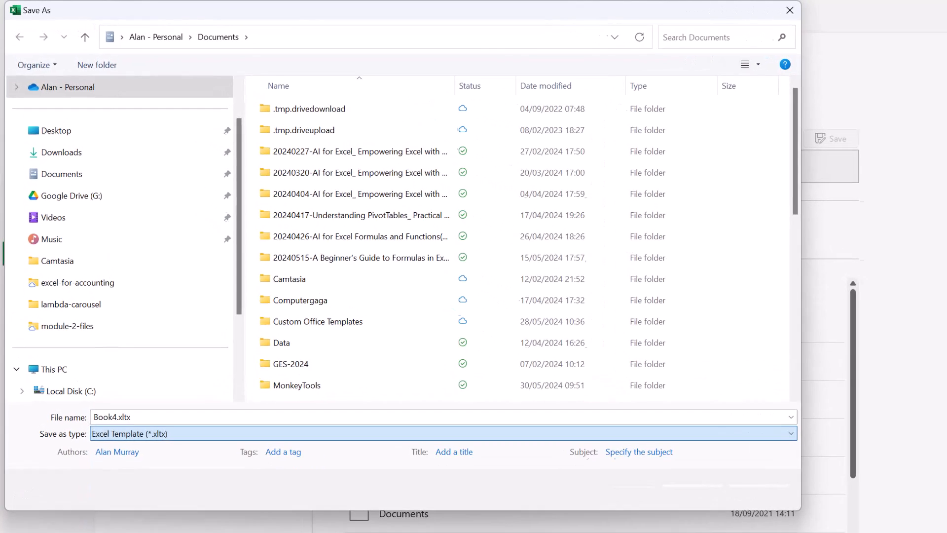
Choose the Custom Office Templates folder and name the file report
{"action": "double_click", "coordinate": [317, 321]}
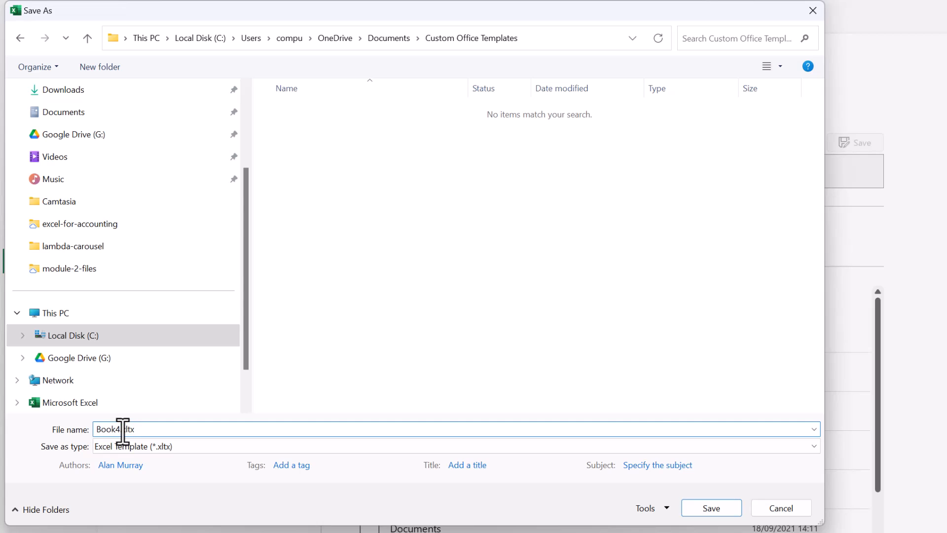
{"action": "double_click", "coordinate": [107, 429]}
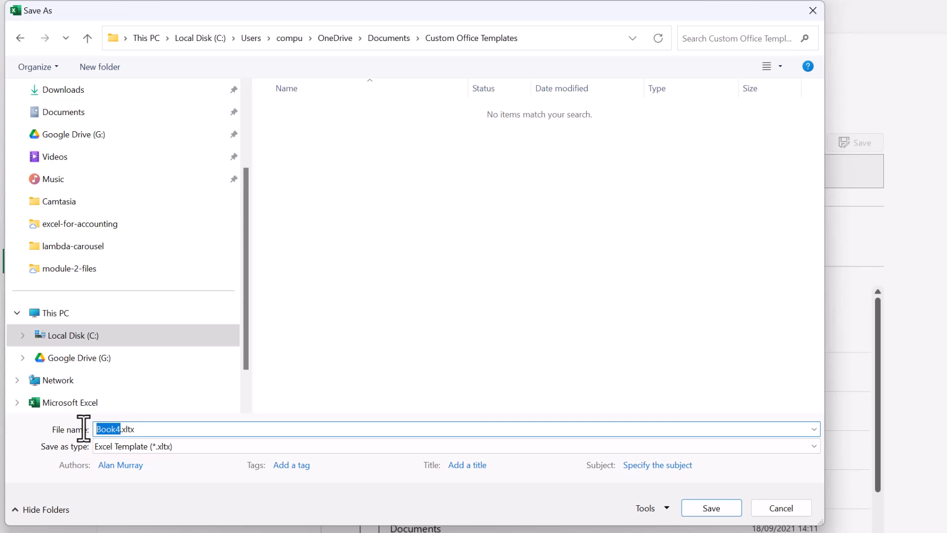
{"action": "type", "text": "report"}
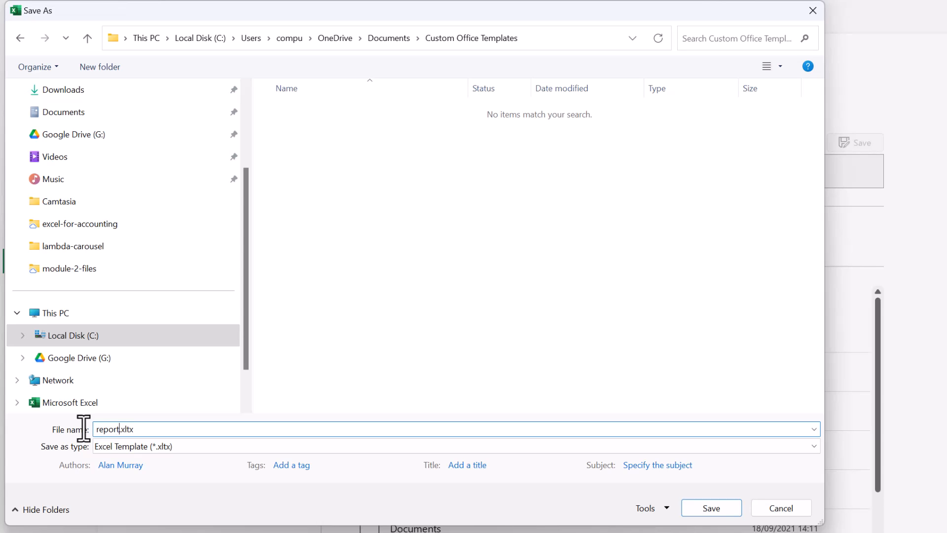
Save the workbook as the report.xltx template
{"action": "left_click", "coordinate": [711, 507]}
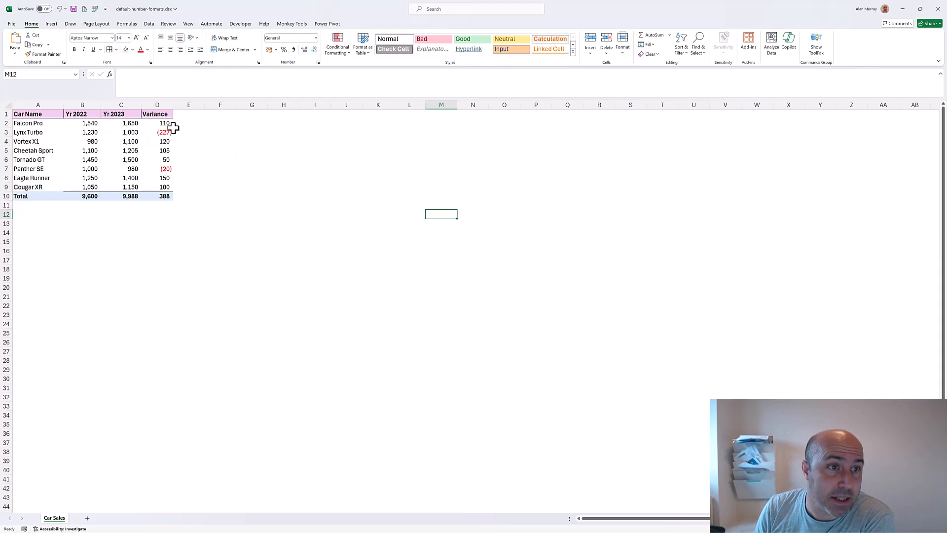
On the File > New page, show the Personal templates list containing report
{"action": "left_click", "coordinate": [10, 24]}
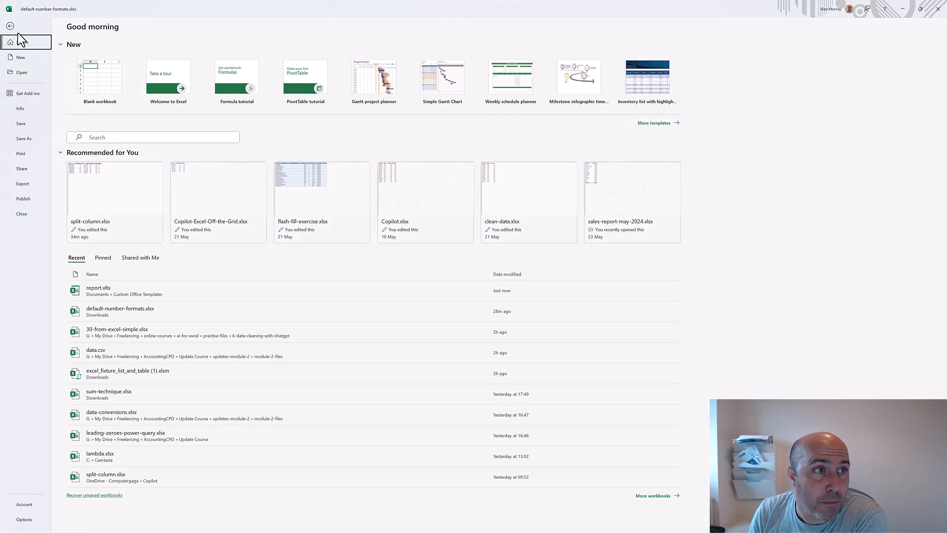
{"action": "left_click", "coordinate": [21, 58]}
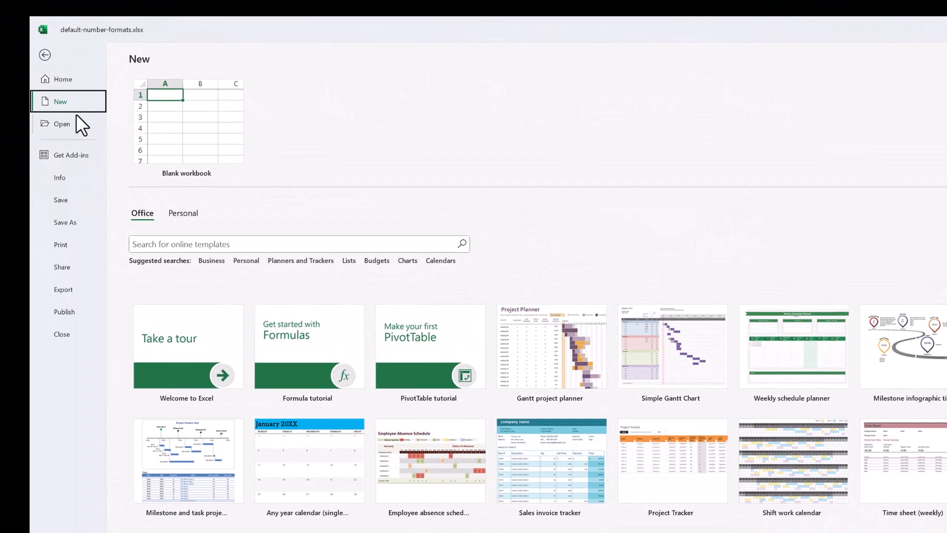
{"action": "left_click", "coordinate": [183, 213]}
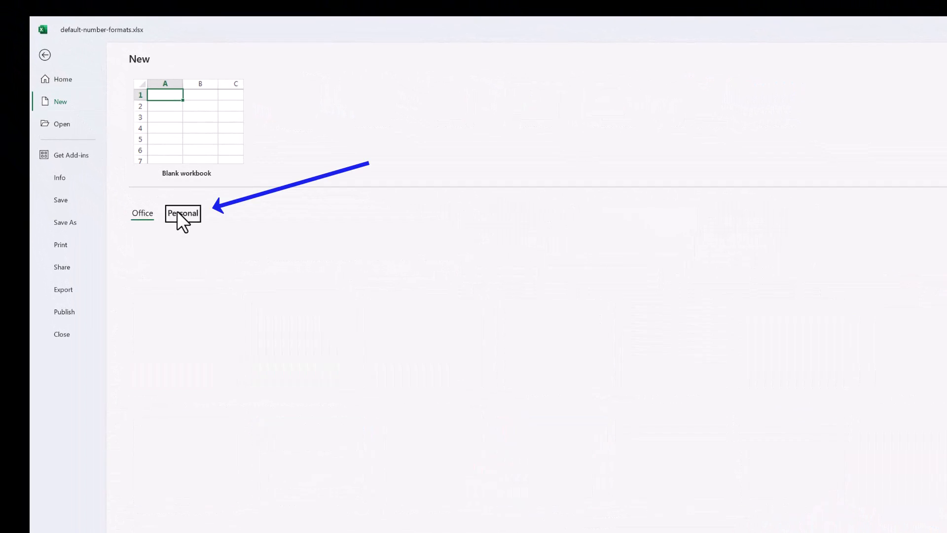
{"action": "left_click", "coordinate": [182, 213]}
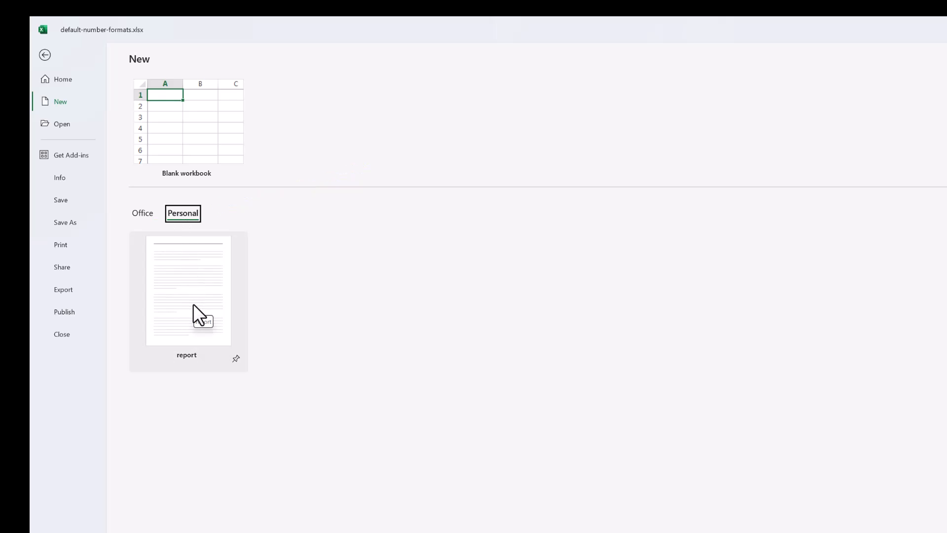
Create a workbook from the report template, enter -23146.89 and apply the Comma style to the three numbers
{"action": "left_click", "coordinate": [186, 290]}
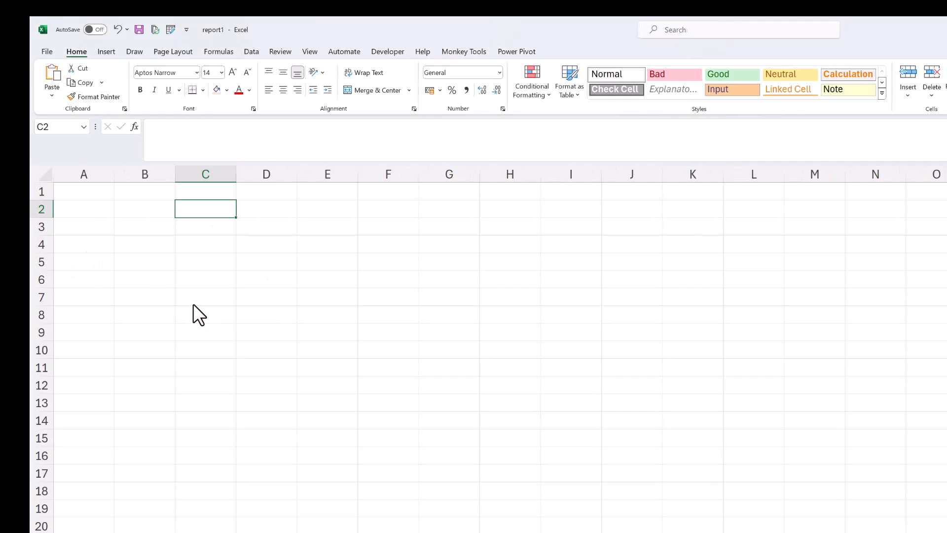
{"action": "mouse_move", "coordinate": [196, 332]}
{"action": "type", "text": "89"}
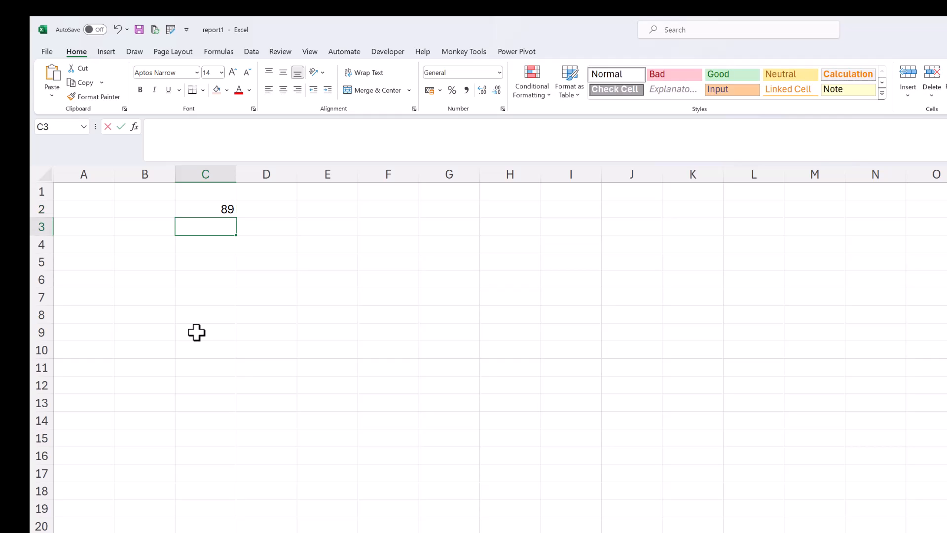
{"action": "type", "text": "-23146.89"}
{"action": "left_click", "coordinate": [205, 244]}
{"action": "type", "text": "4739"}
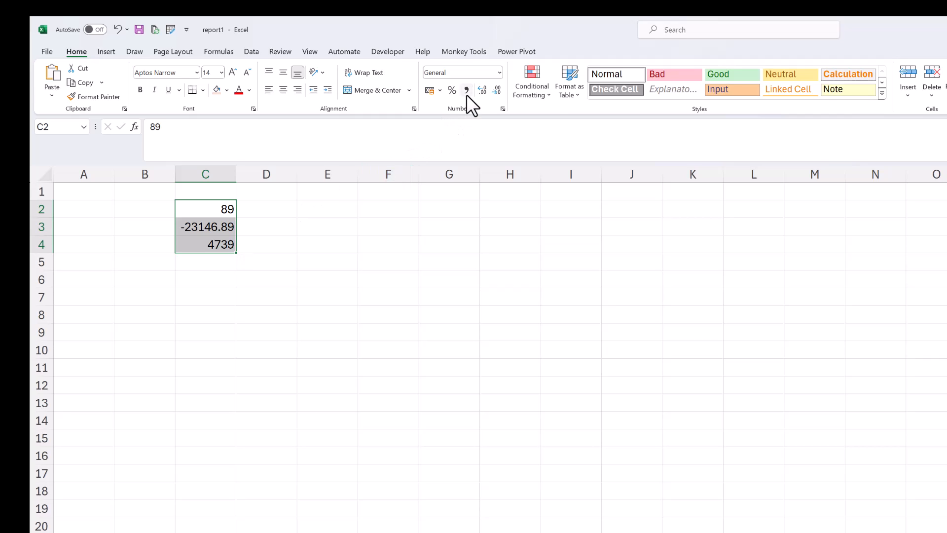
{"action": "left_click", "coordinate": [467, 90]}
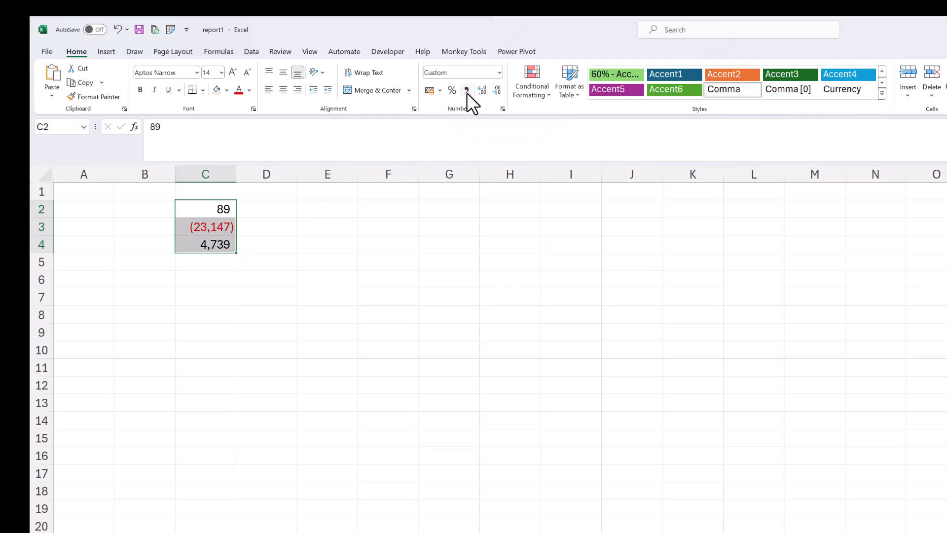